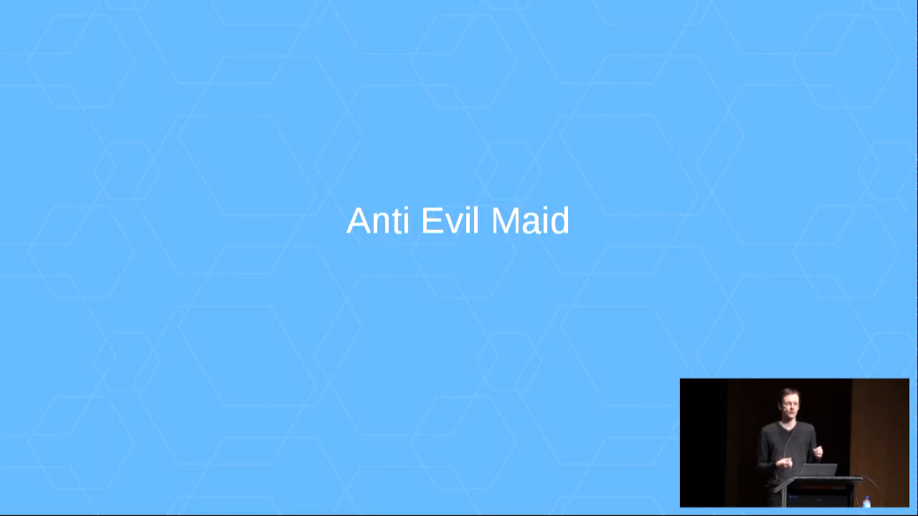
pyautogui.press('Right')
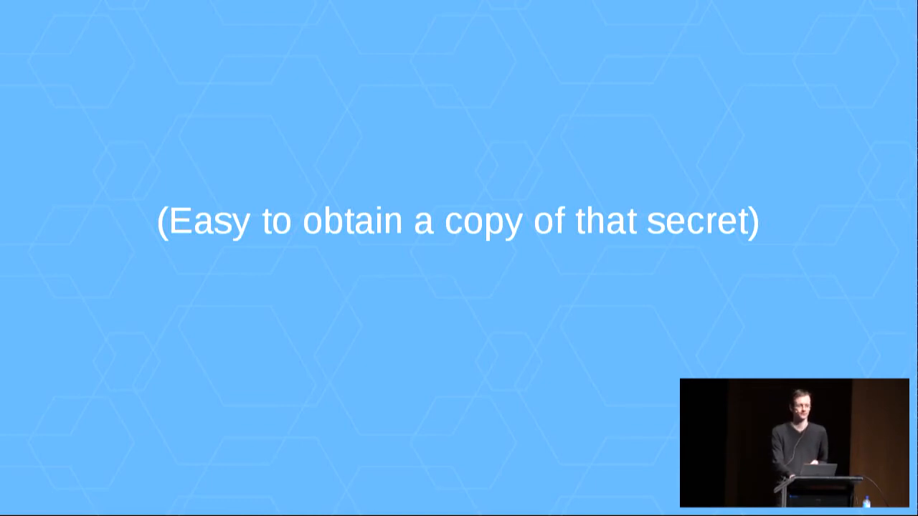
pyautogui.press('Right')
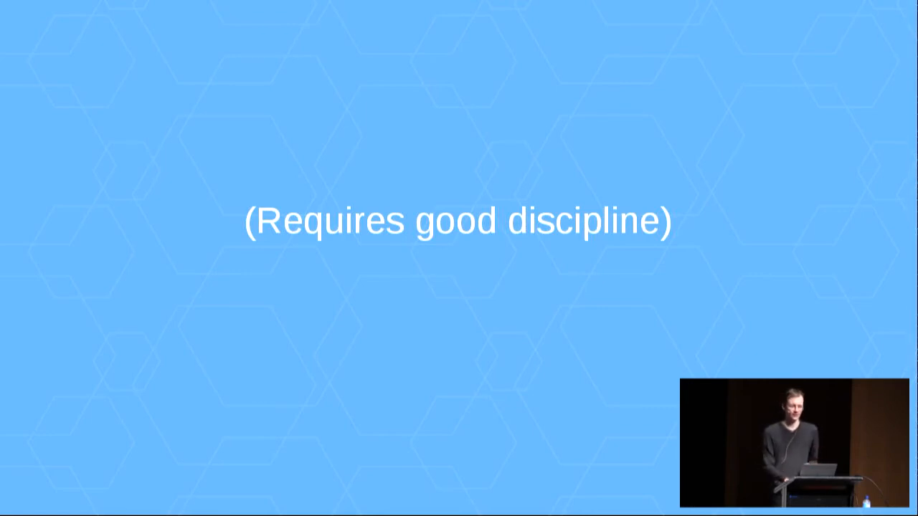
pyautogui.press('Right')
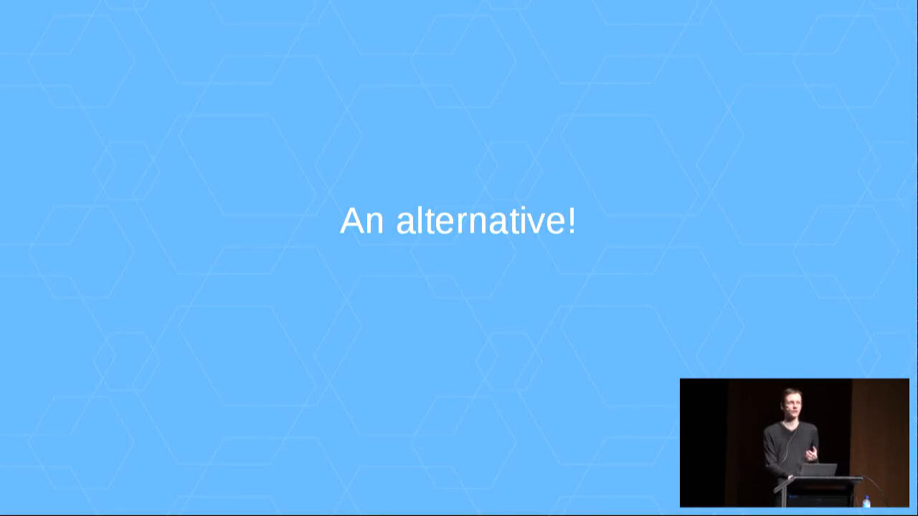
pyautogui.press('right')
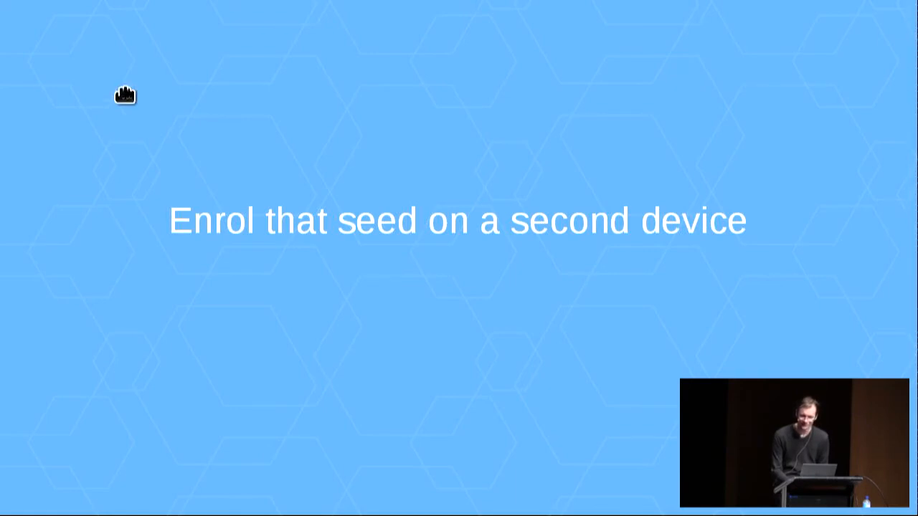
pyautogui.moveTo(805, 137)
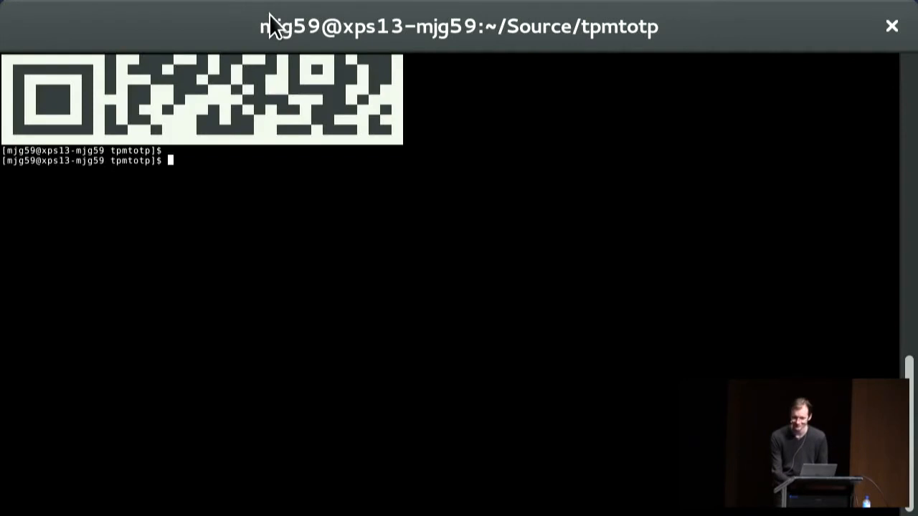
pyautogui.write('./sealtotp lca')
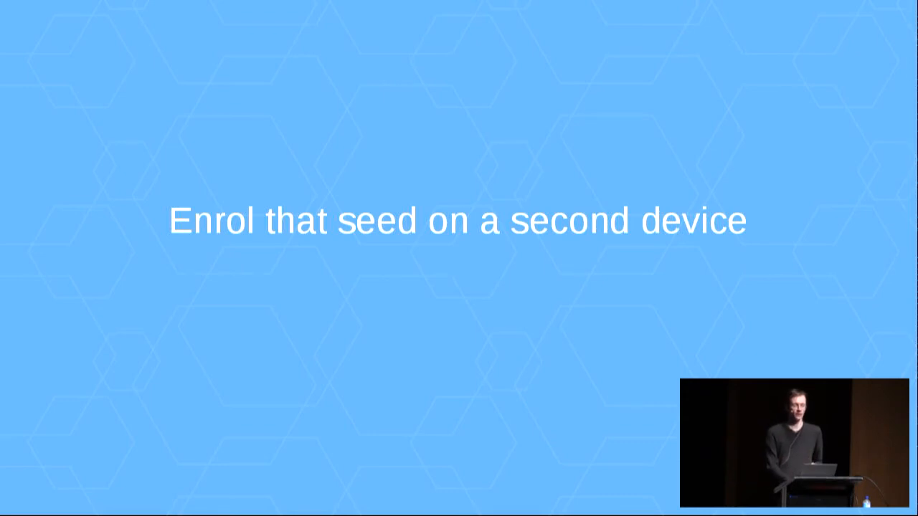
pyautogui.press('Right')
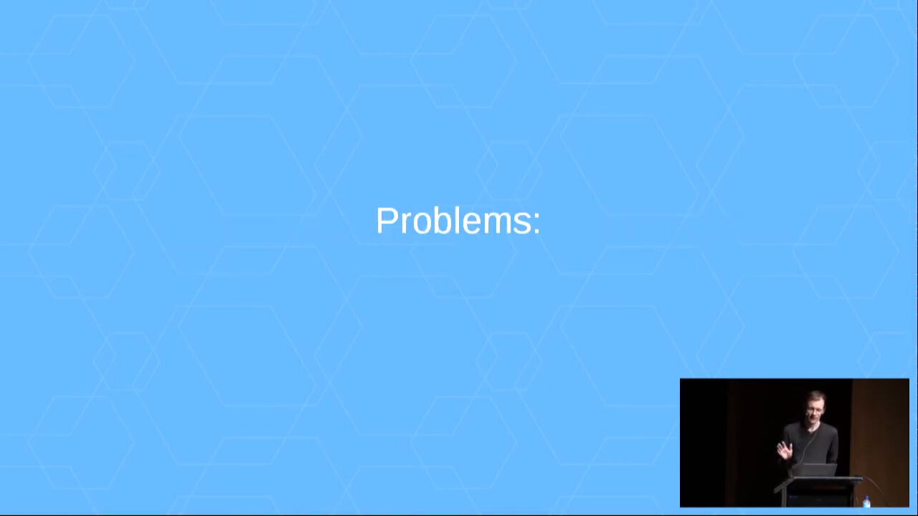
pyautogui.press('Right')
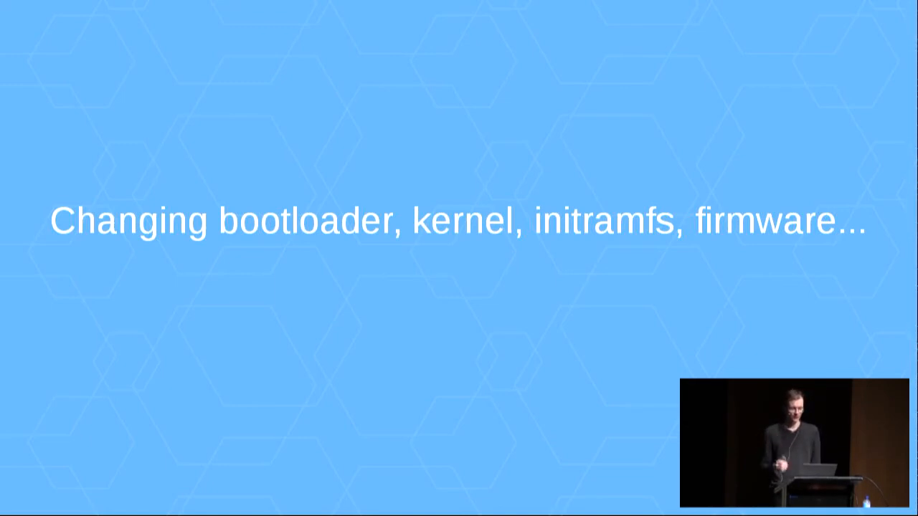
pyautogui.press('Right')
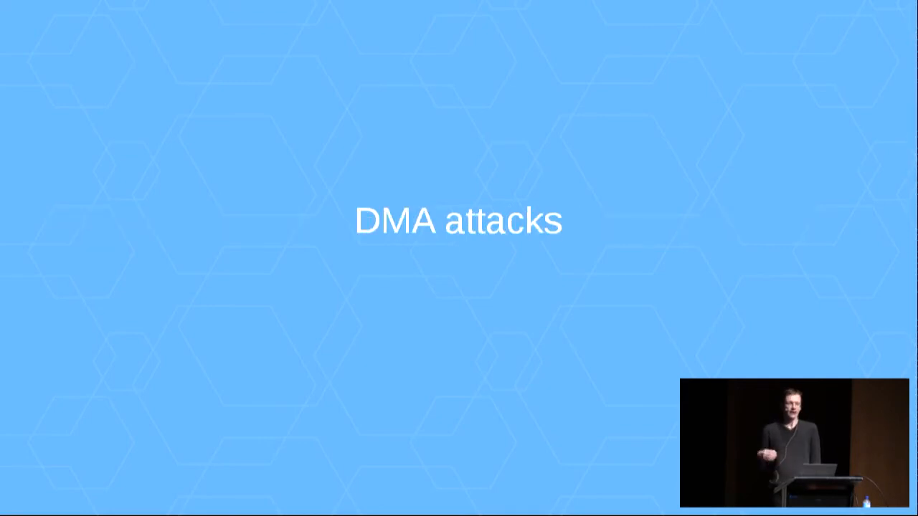